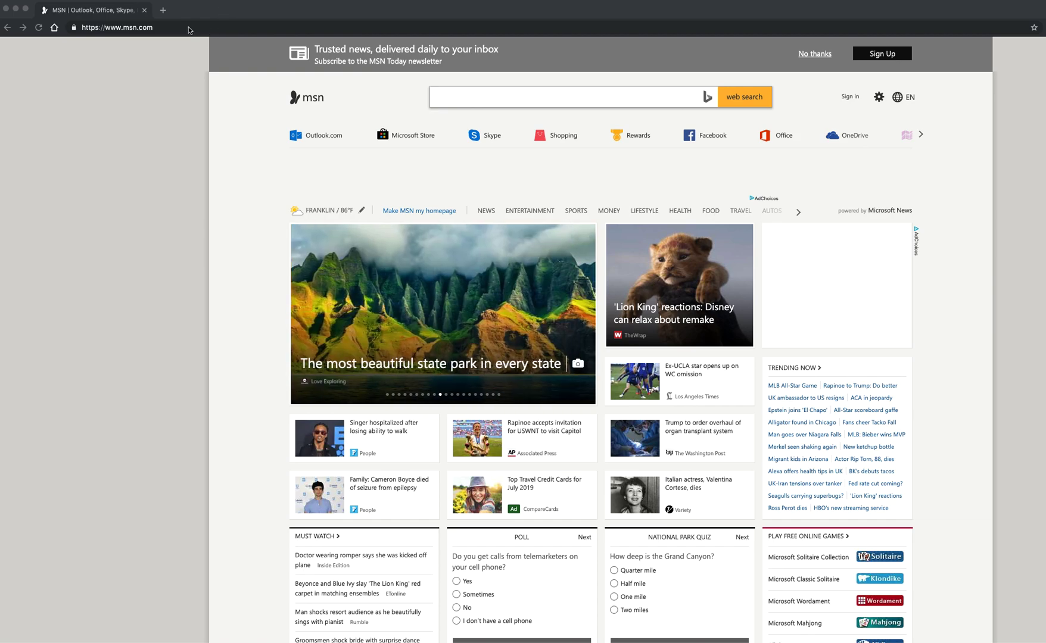
- Select the MSN web address in the address bar for replacement
click(117, 27)
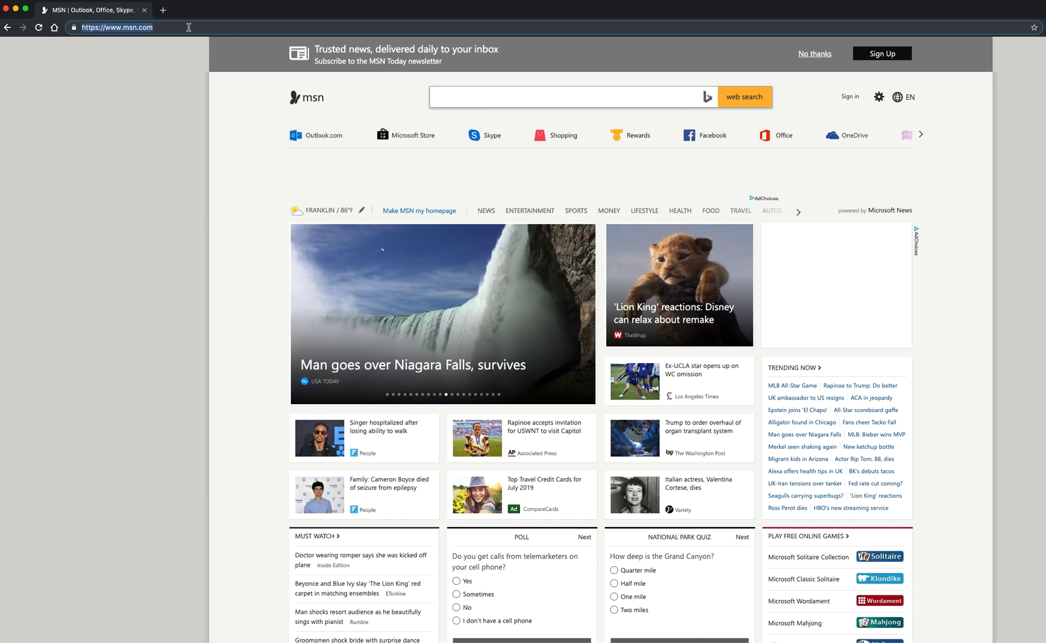
- Navigate to chrome://policy, which reports no policies set
text(chrome)
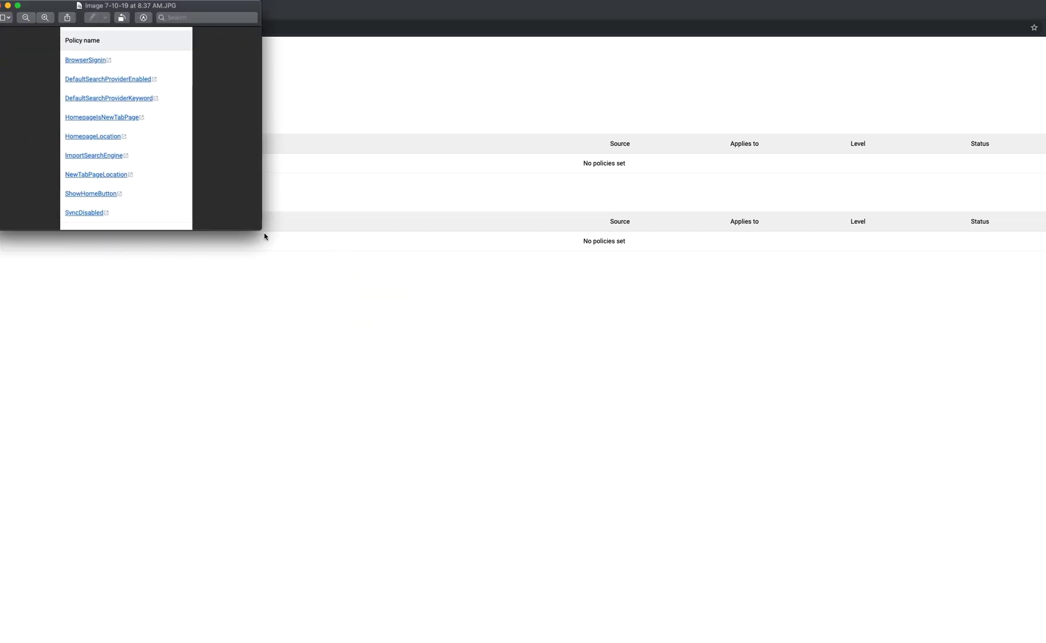
- Bring the Preview screenshot of hijack policy names to the front
click(45, 18)
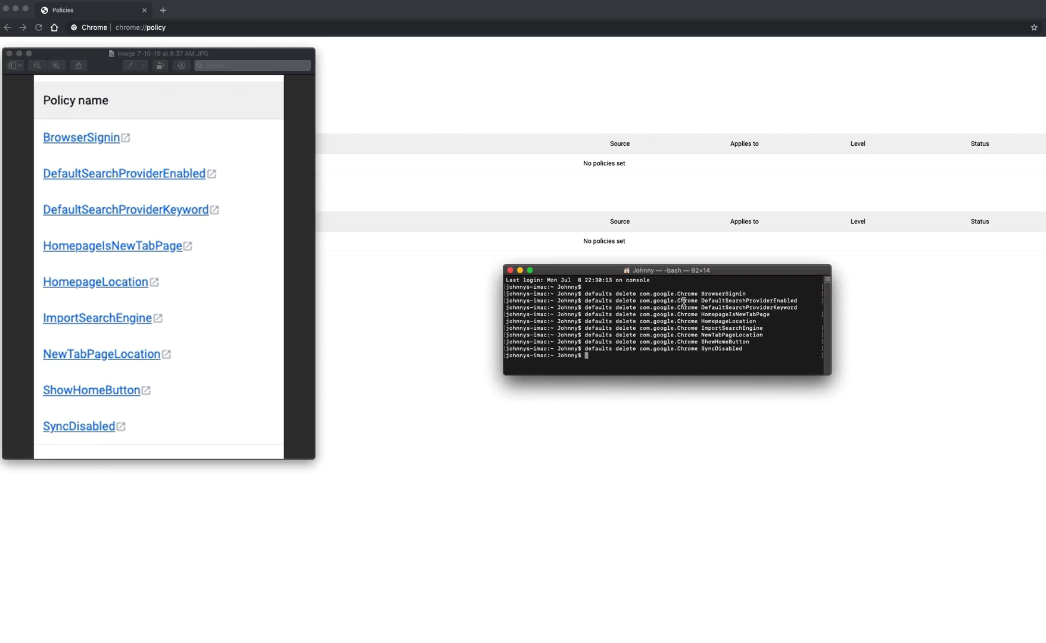
- Move the Terminal window nearer the policy list and enlarge it
drag(667, 271, 491, 187)
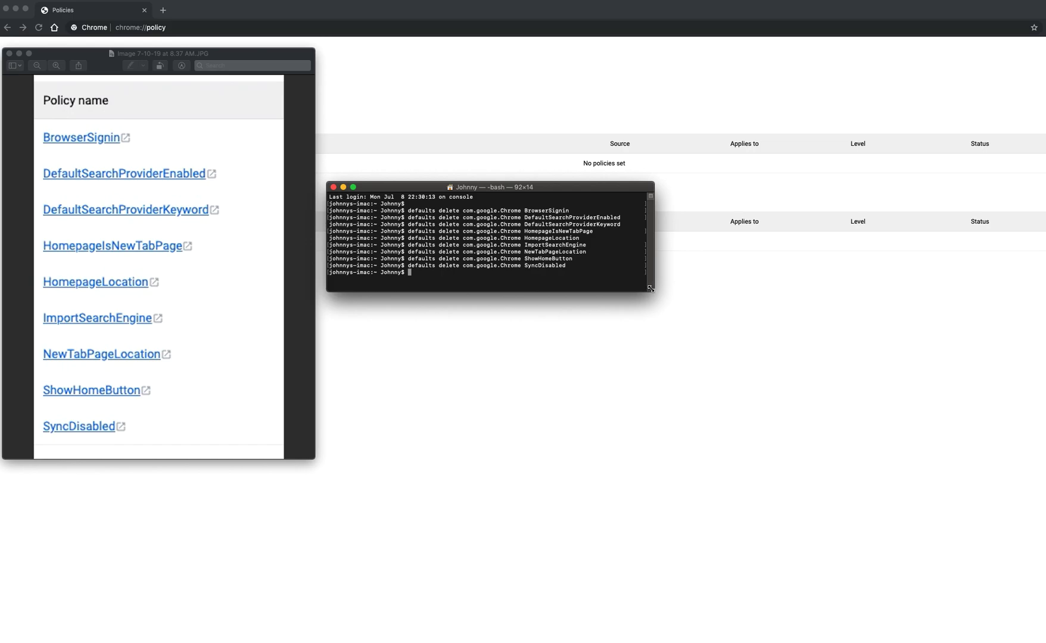
drag(648, 288, 699, 387)
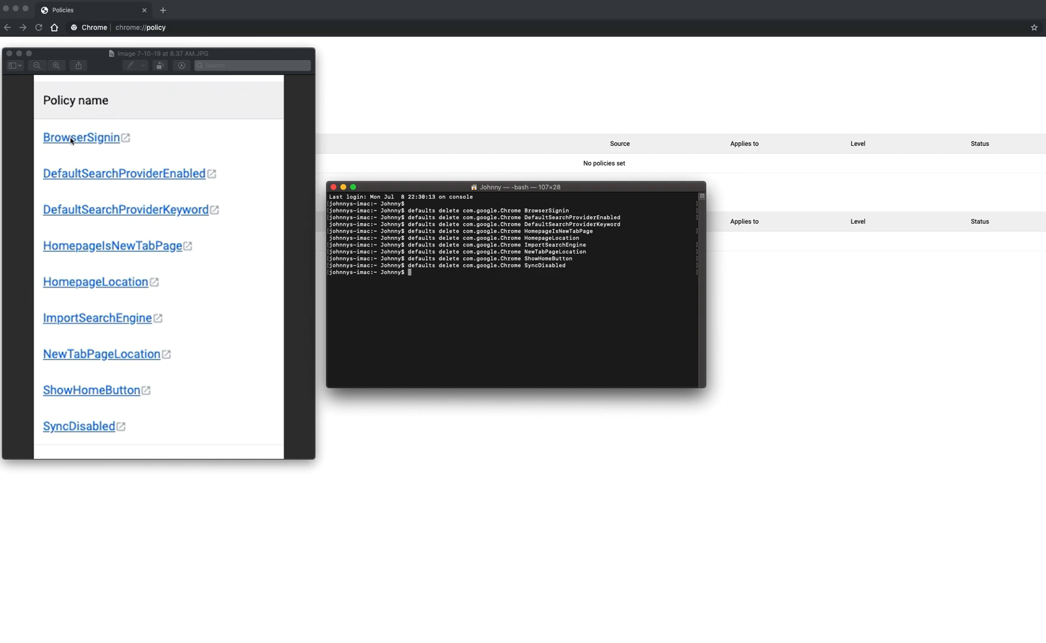
mouse_move(99, 351)
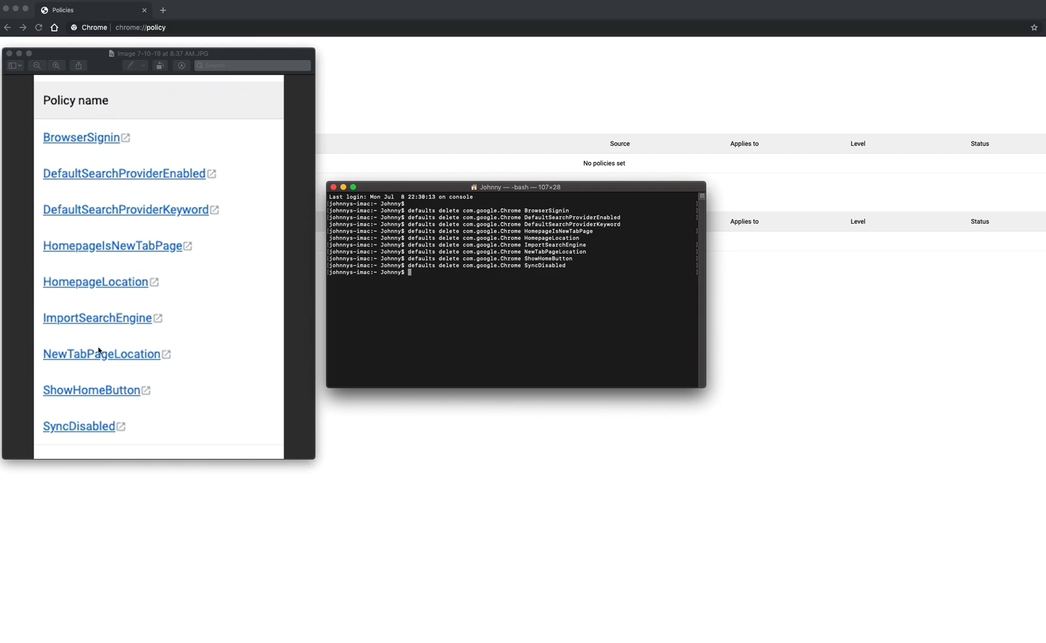
mouse_move(185, 359)
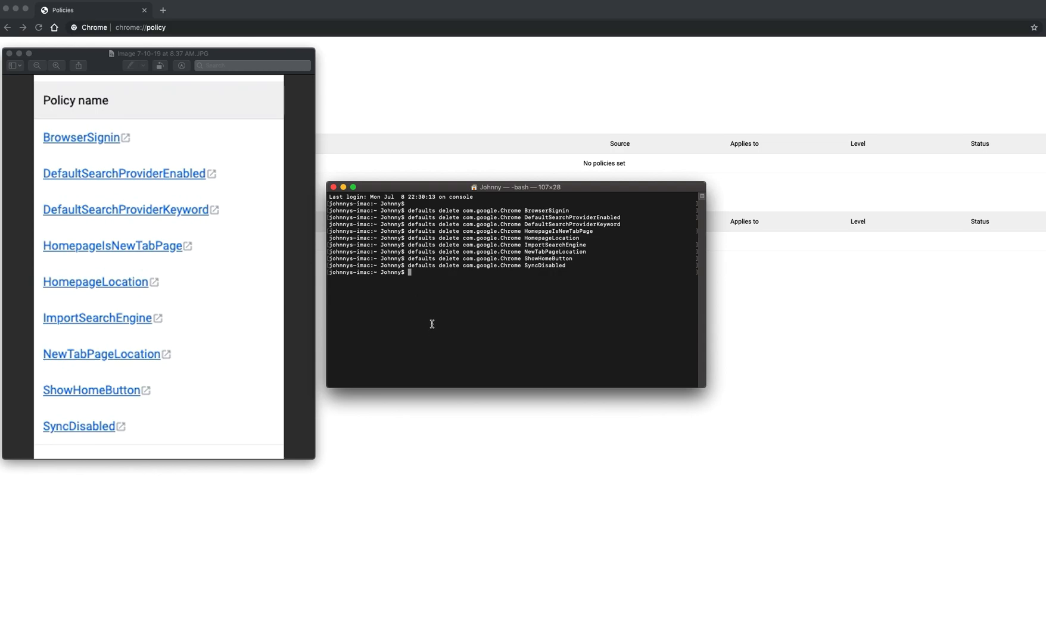
mouse_move(163, 125)
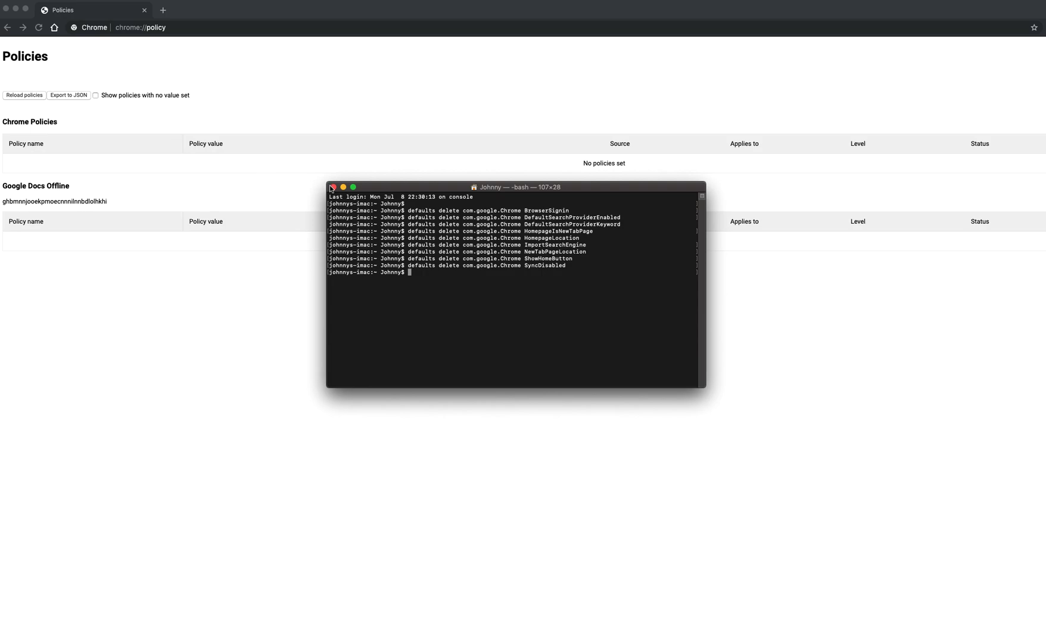
- Bring the Chrome policy page back in front, still showing no policies set
click(332, 187)
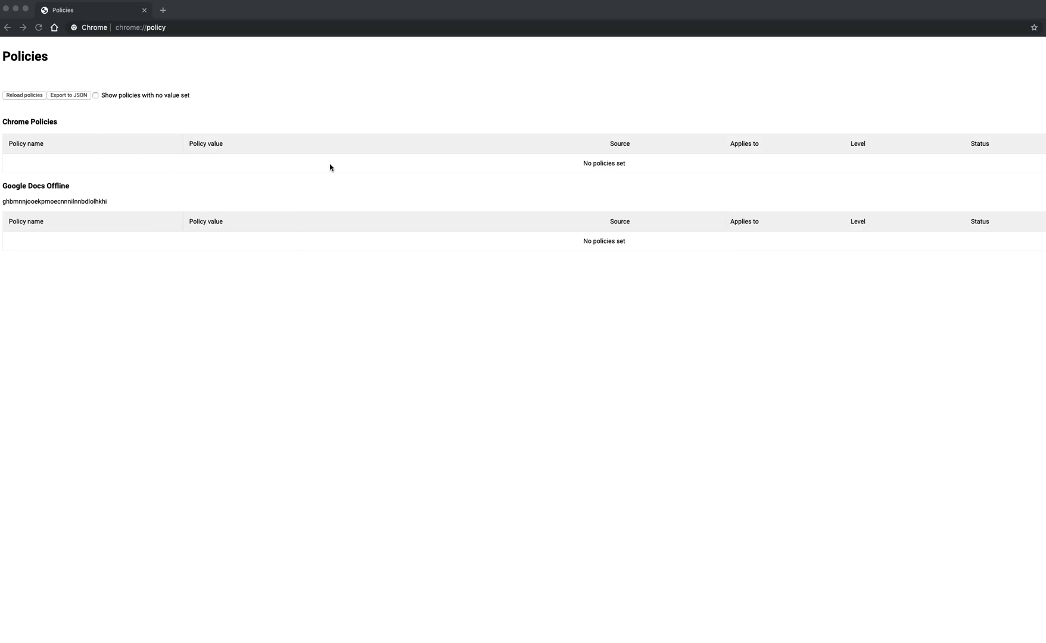
mouse_move(353, 156)
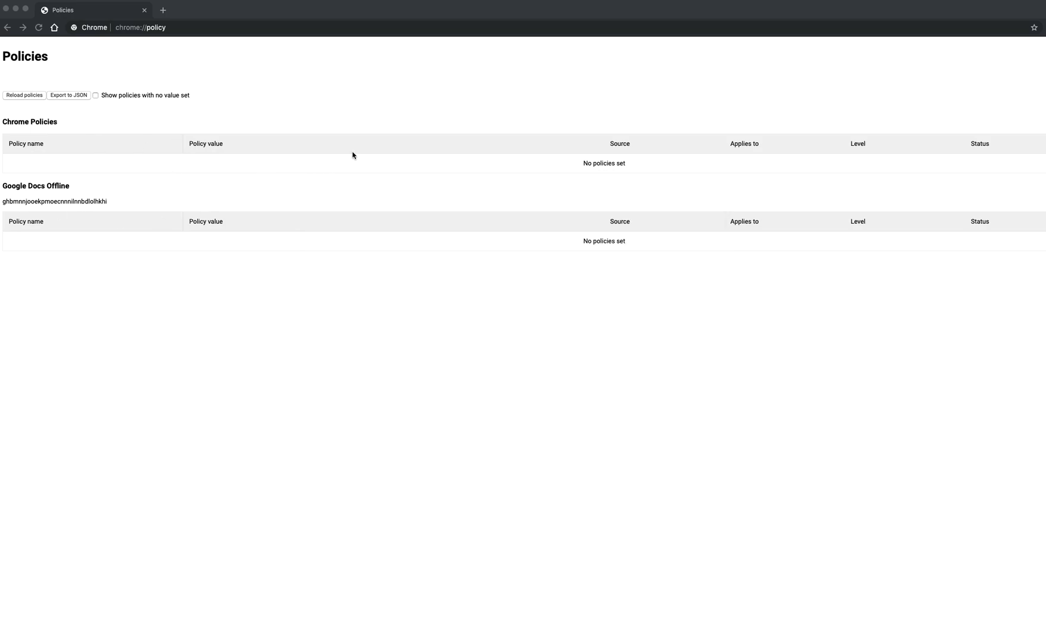